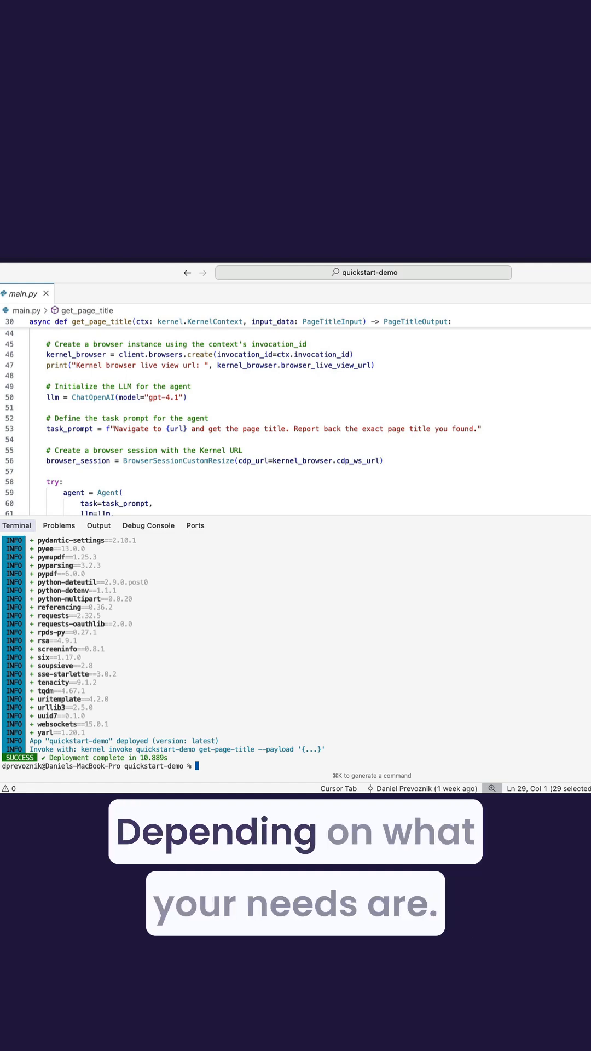
{"action": "type", "text": "kernel invoke quickstart-demo get-page-title --payload '{\"url\": \"www.onkernel.com\"}'"}
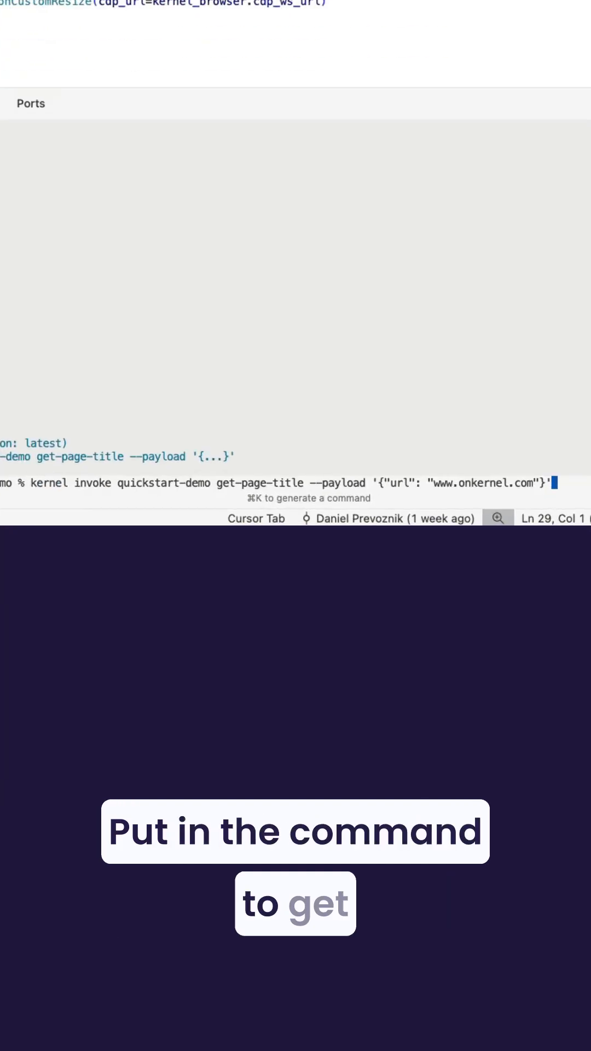